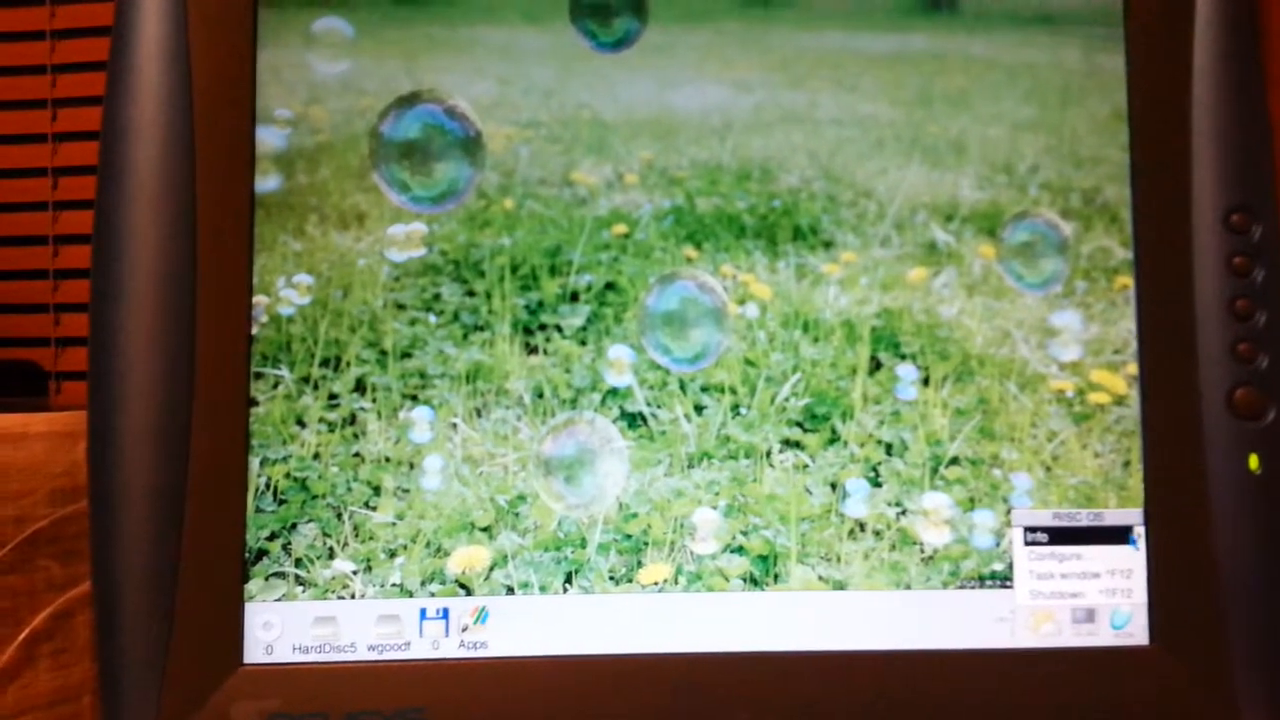
- Show the wgoodf disc's root directory from its icon-bar drive icon
{"action": "left_click", "coordinate": [1040, 536]}
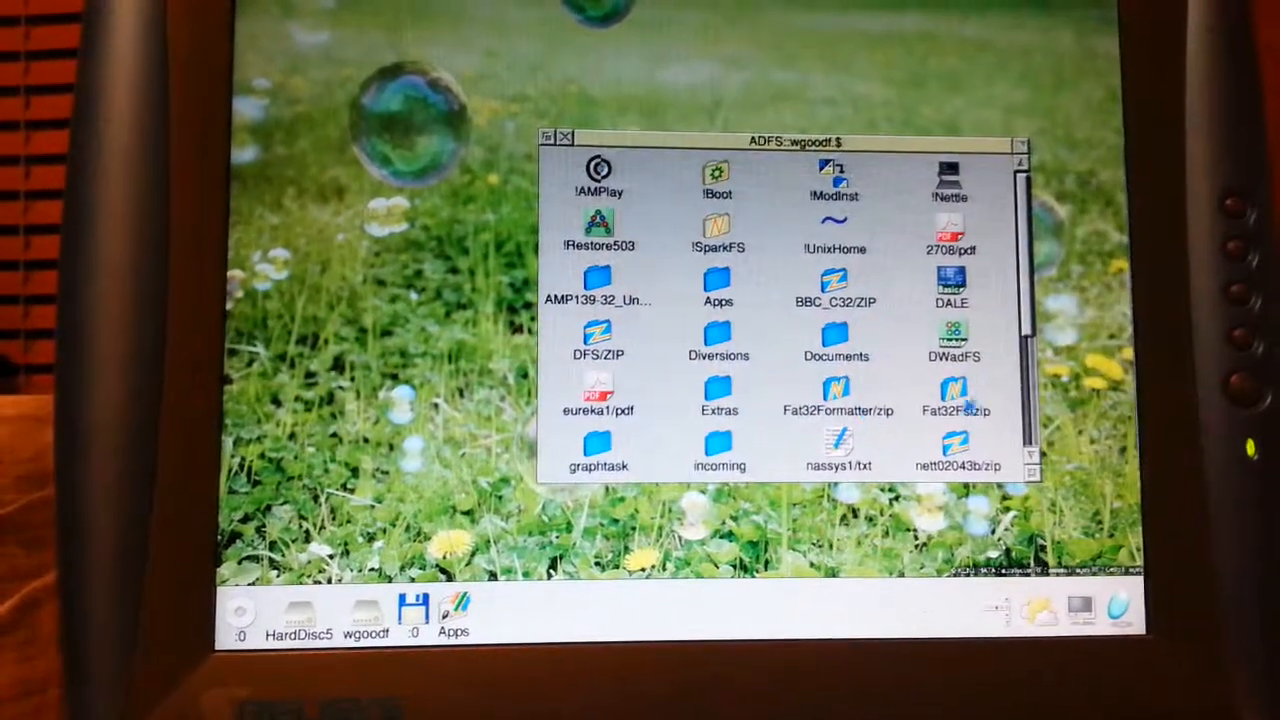
- Browse down the wgoodf listing and bring up the Filer menu for TUNGST-1/ZIP
{"action": "scroll", "scroll_direction": "down", "scroll_amount": 3}
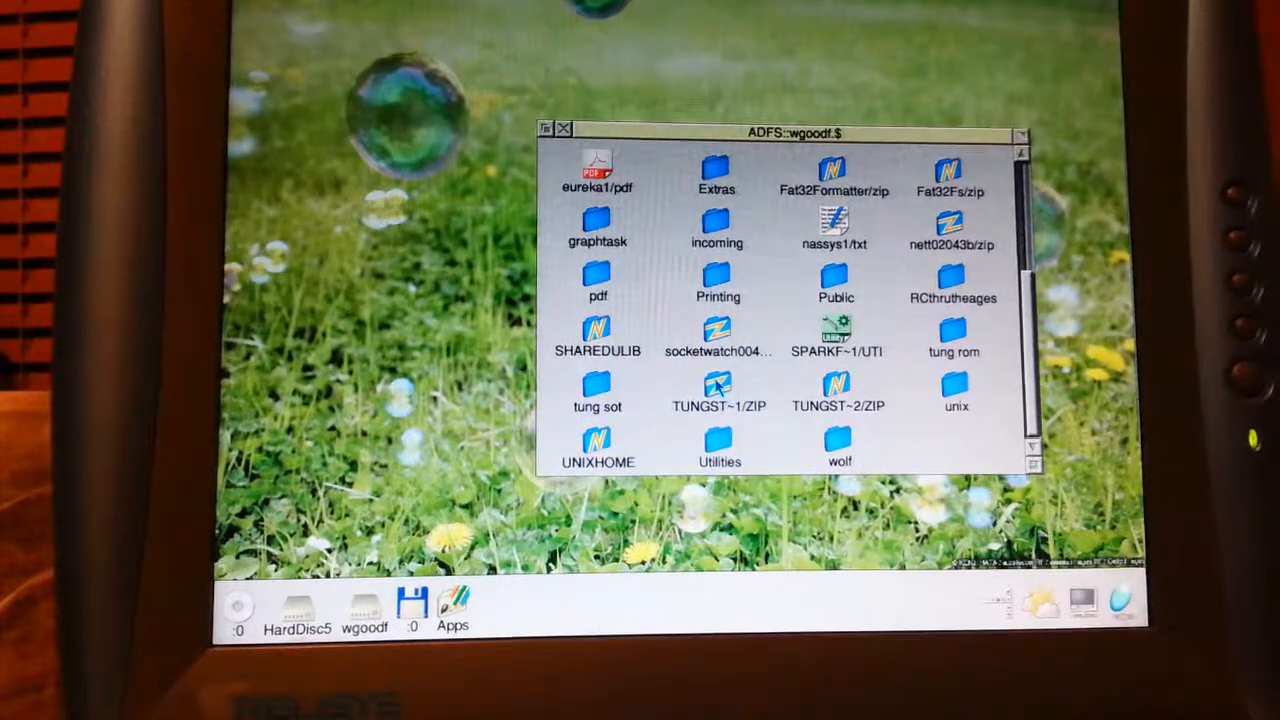
{"action": "double_click", "coordinate": [716, 388]}
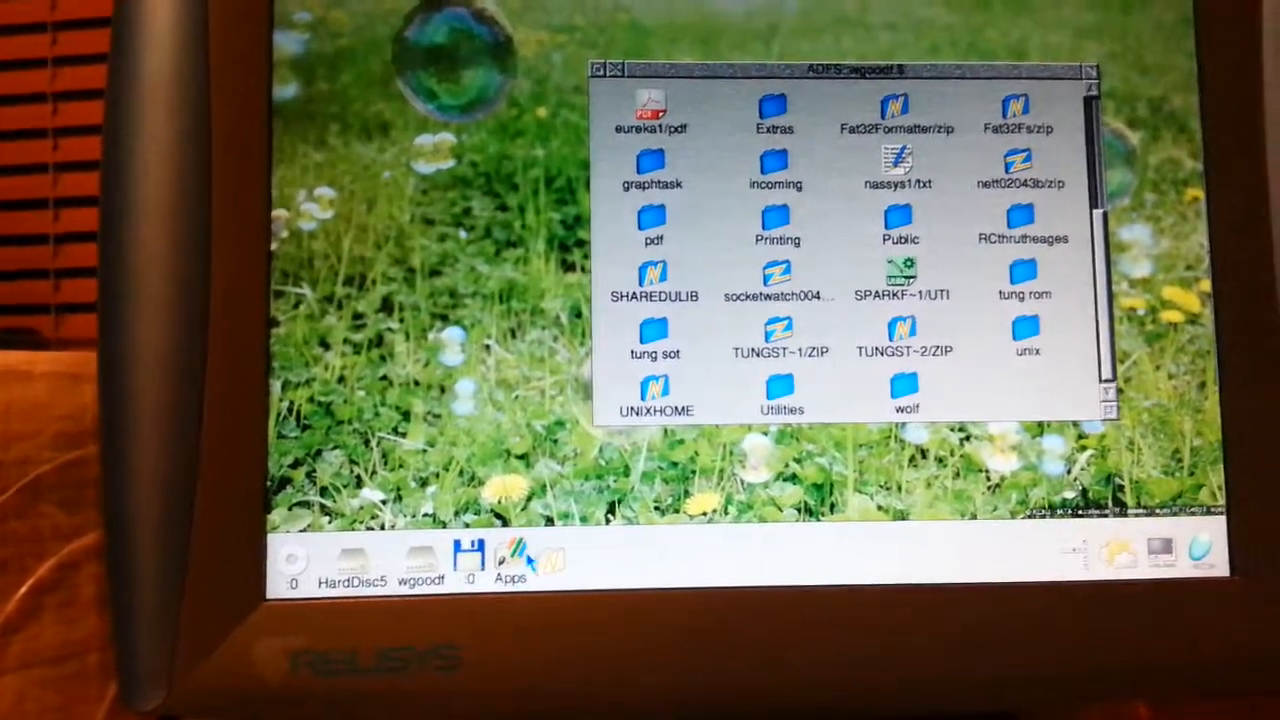
{"action": "left_click", "coordinate": [510, 560]}
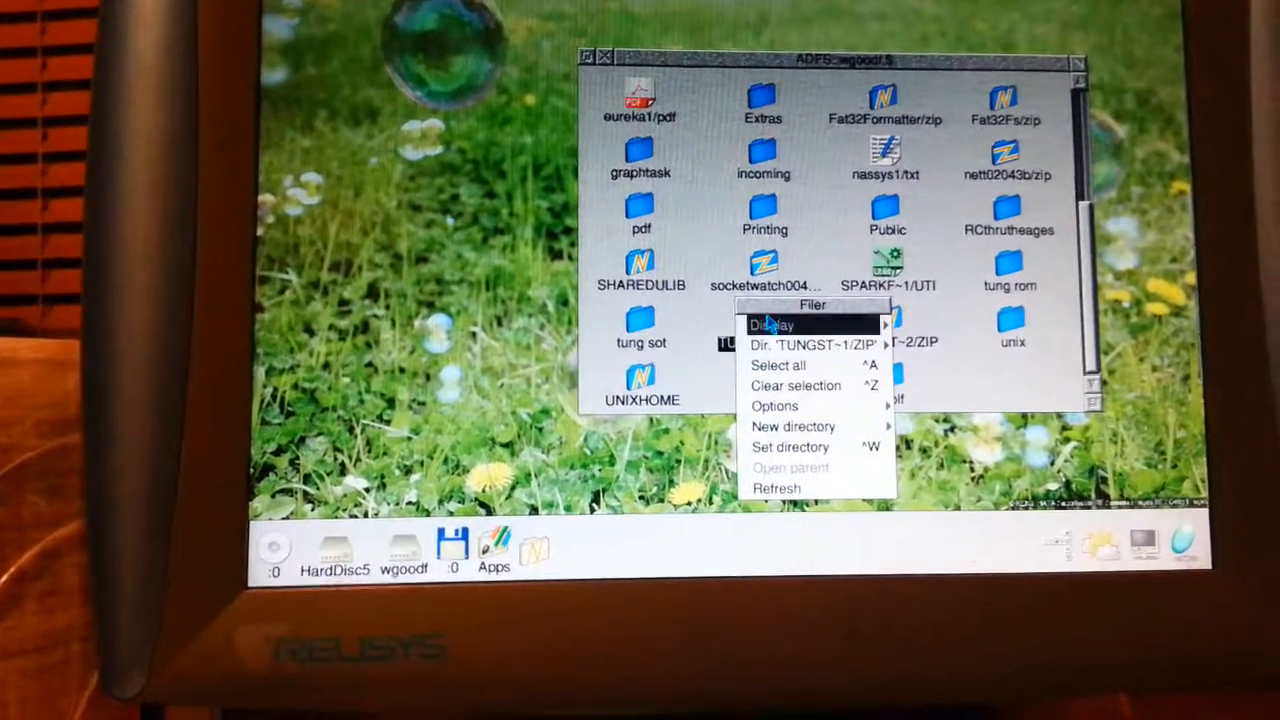
{"action": "mouse_move", "coordinate": [778, 368]}
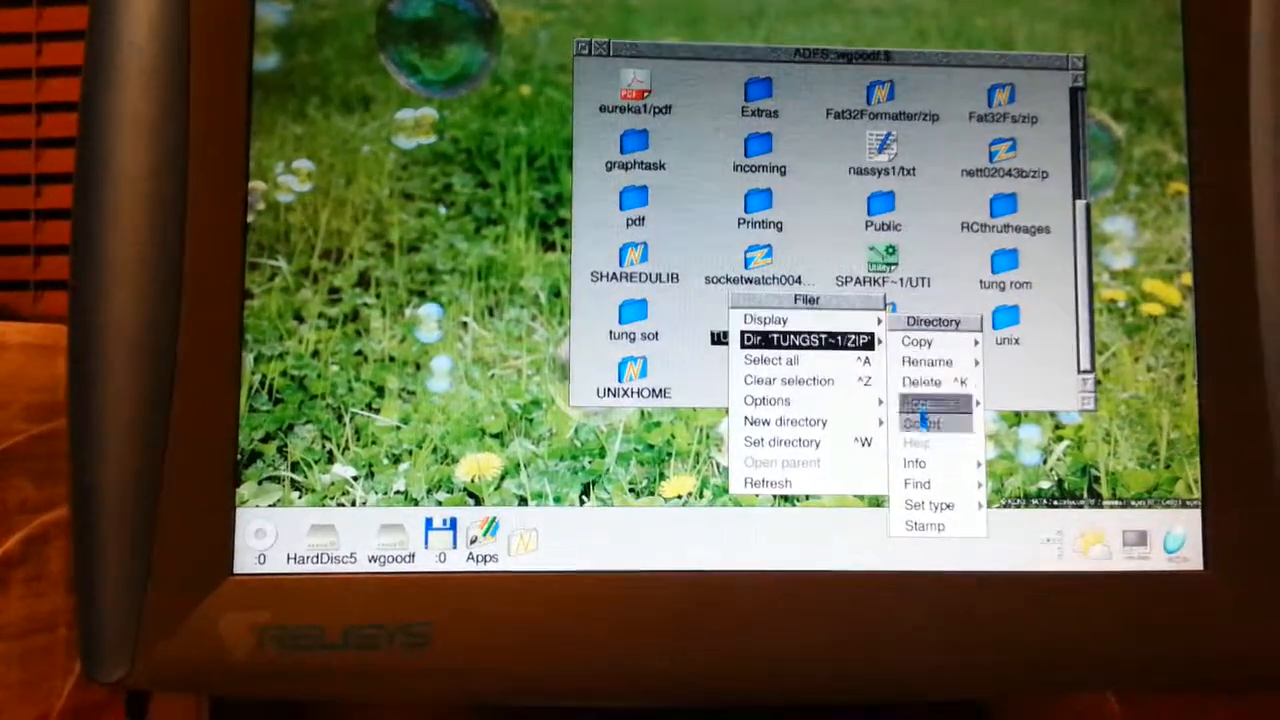
- Choose an entry from the TUNGST-1/ZIP submenu, which launches NetSurf's welcome page
{"action": "left_click", "coordinate": [914, 462]}
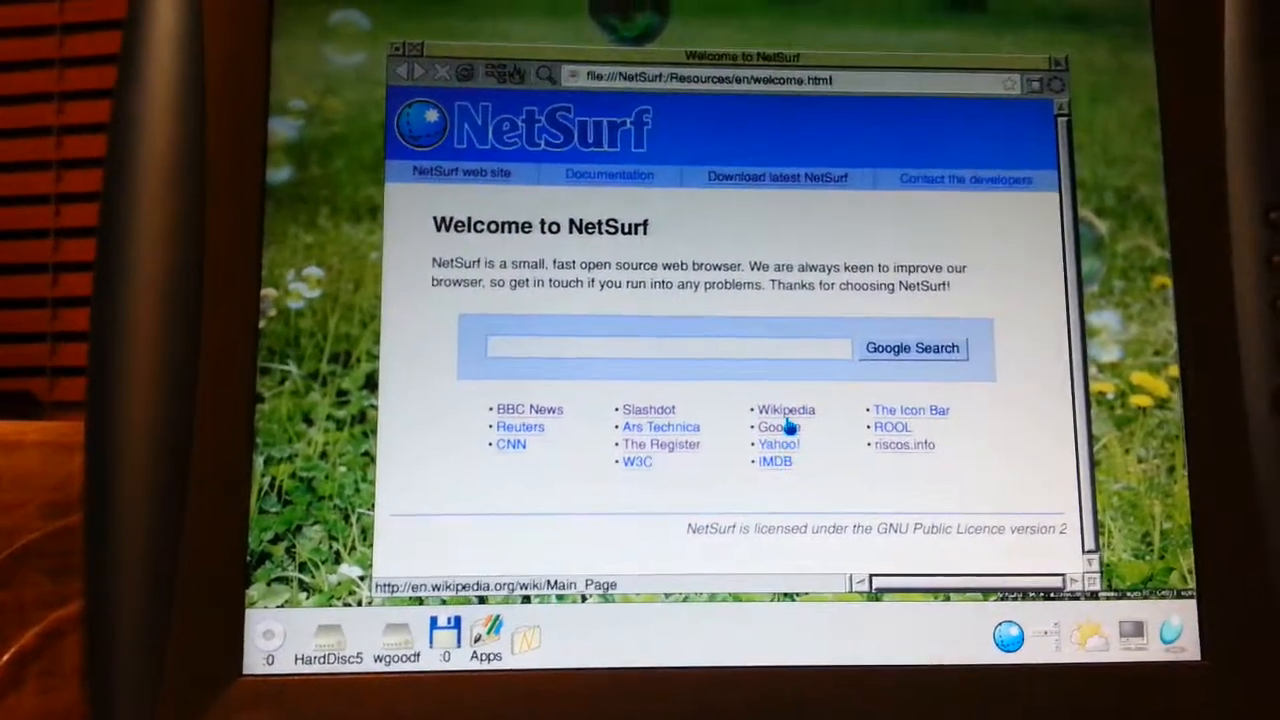
- Load Wikipedia's Main Page from NetSurf's welcome page link
{"action": "left_click", "coordinate": [784, 410]}
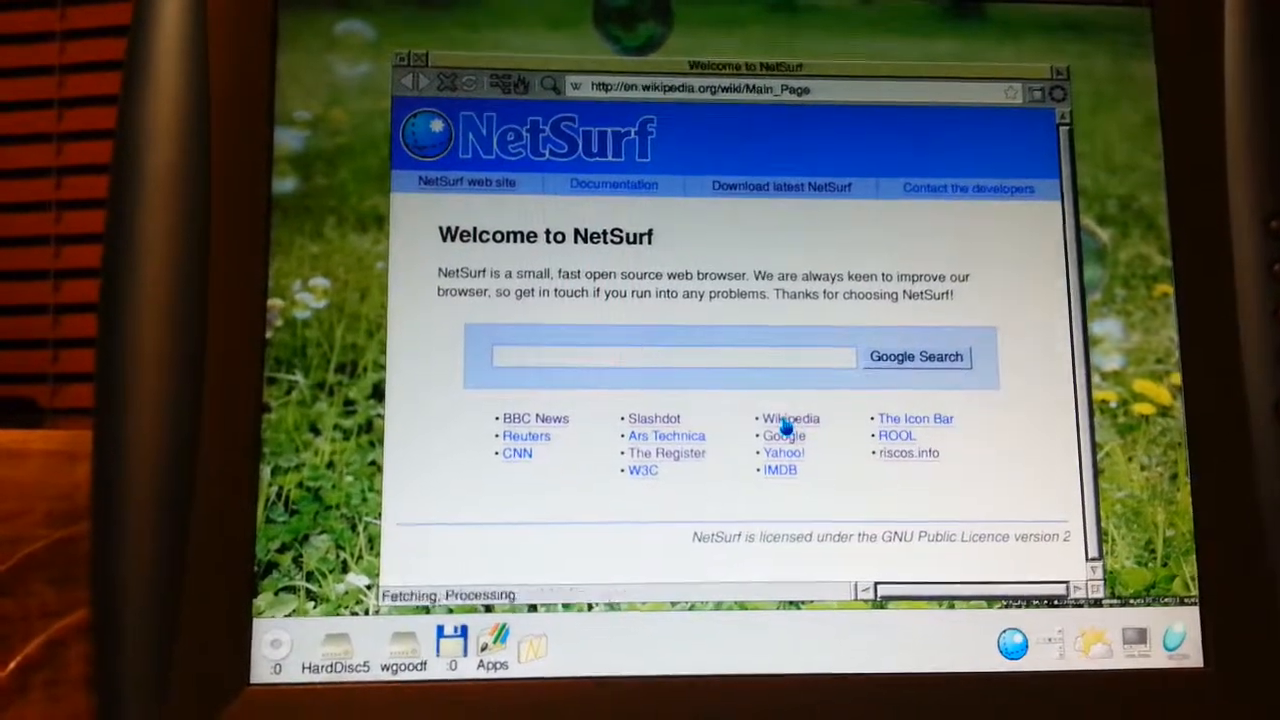
{"action": "left_click", "coordinate": [790, 418]}
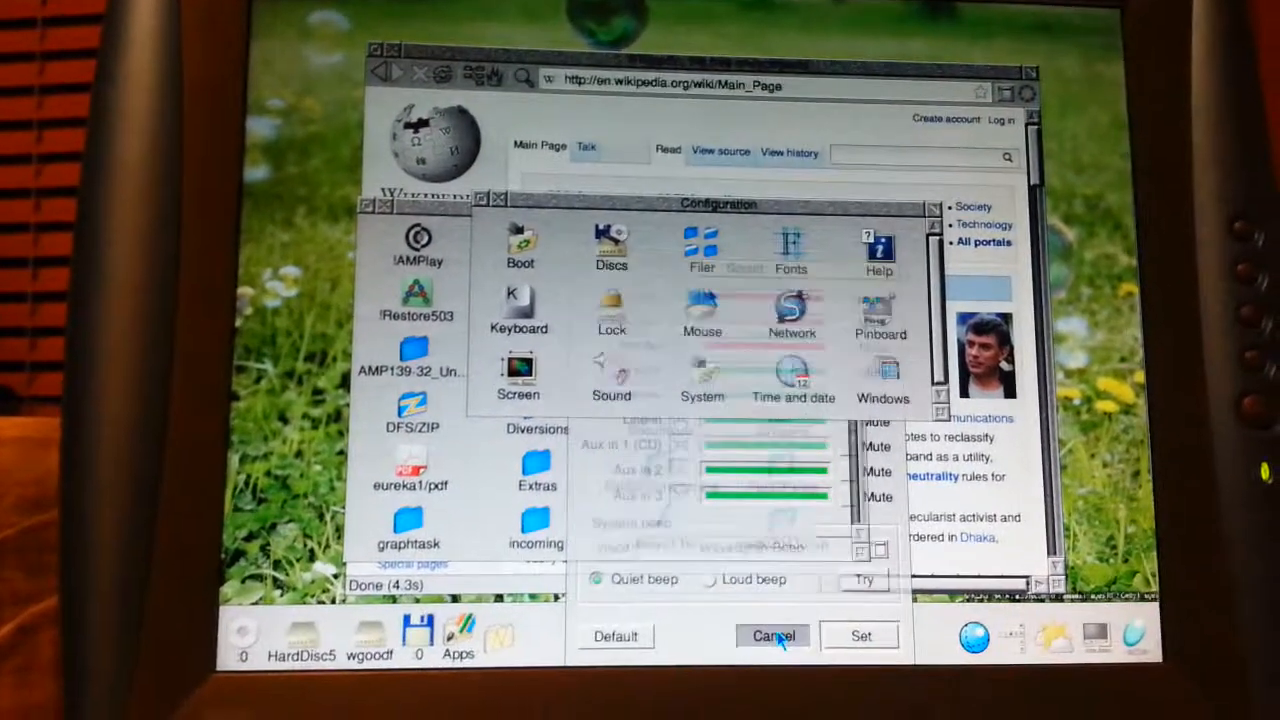
- Cancel the Sound configuration window, leaving the settings unchanged
{"action": "left_click", "coordinate": [772, 636]}
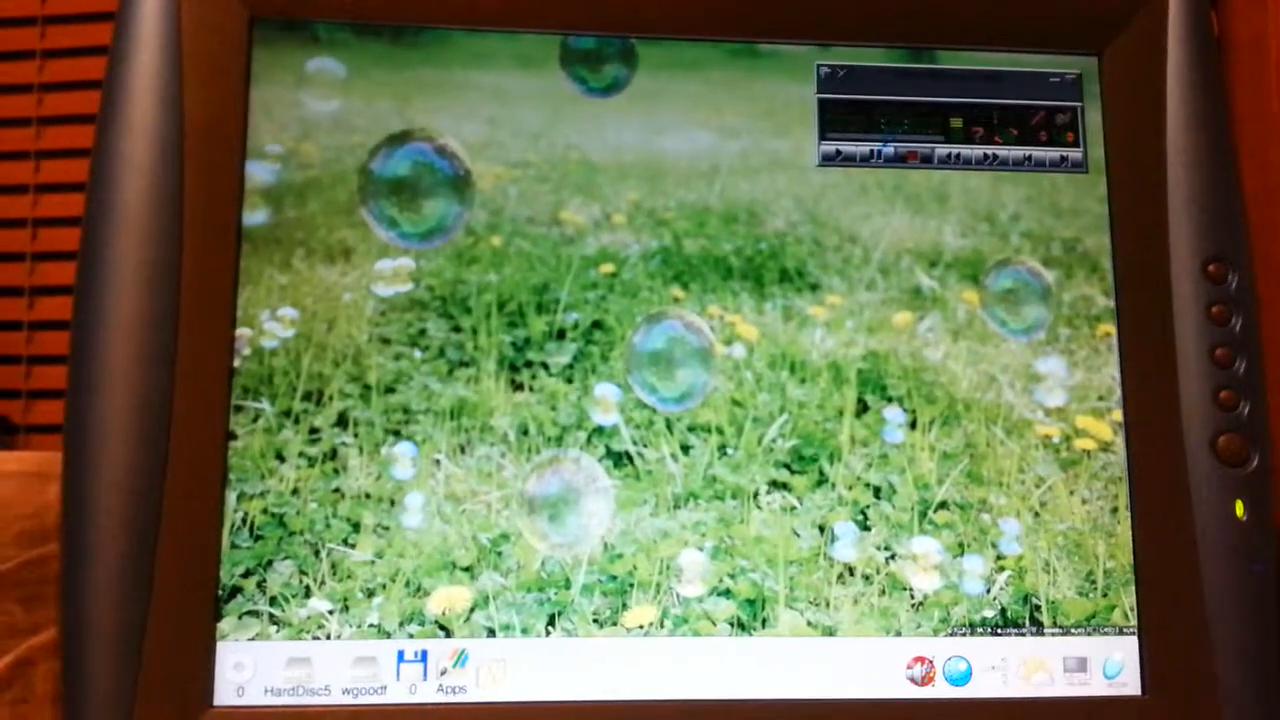
- Switch AMPlay to the Sound monitor player via its Players menu
{"action": "right_click", "coordinate": [944, 114]}
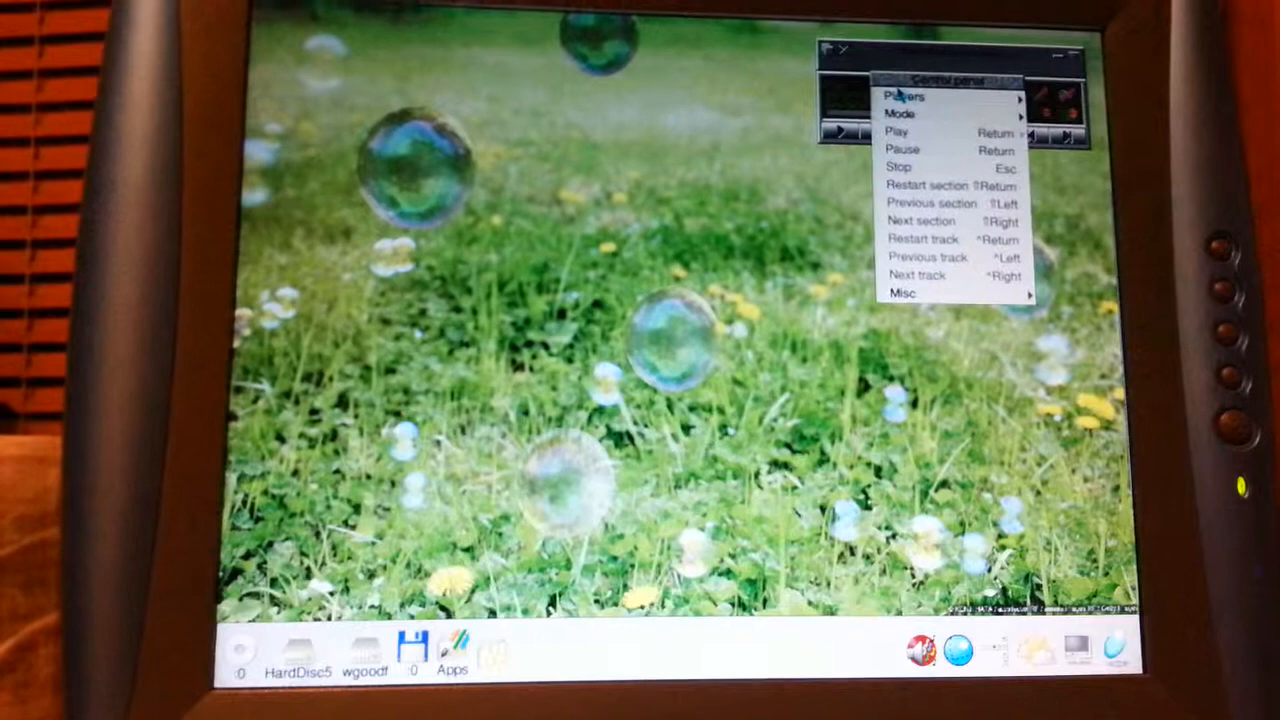
{"action": "left_click", "coordinate": [904, 96]}
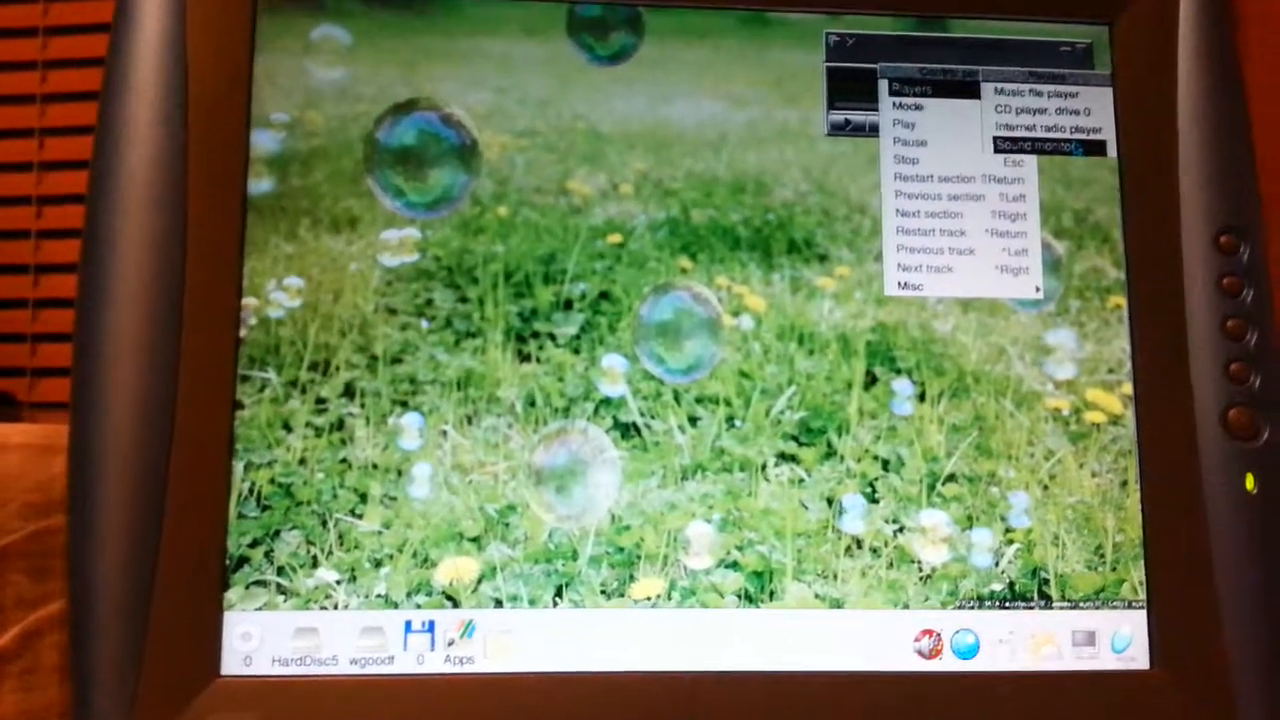
{"action": "left_click", "coordinate": [1048, 128]}
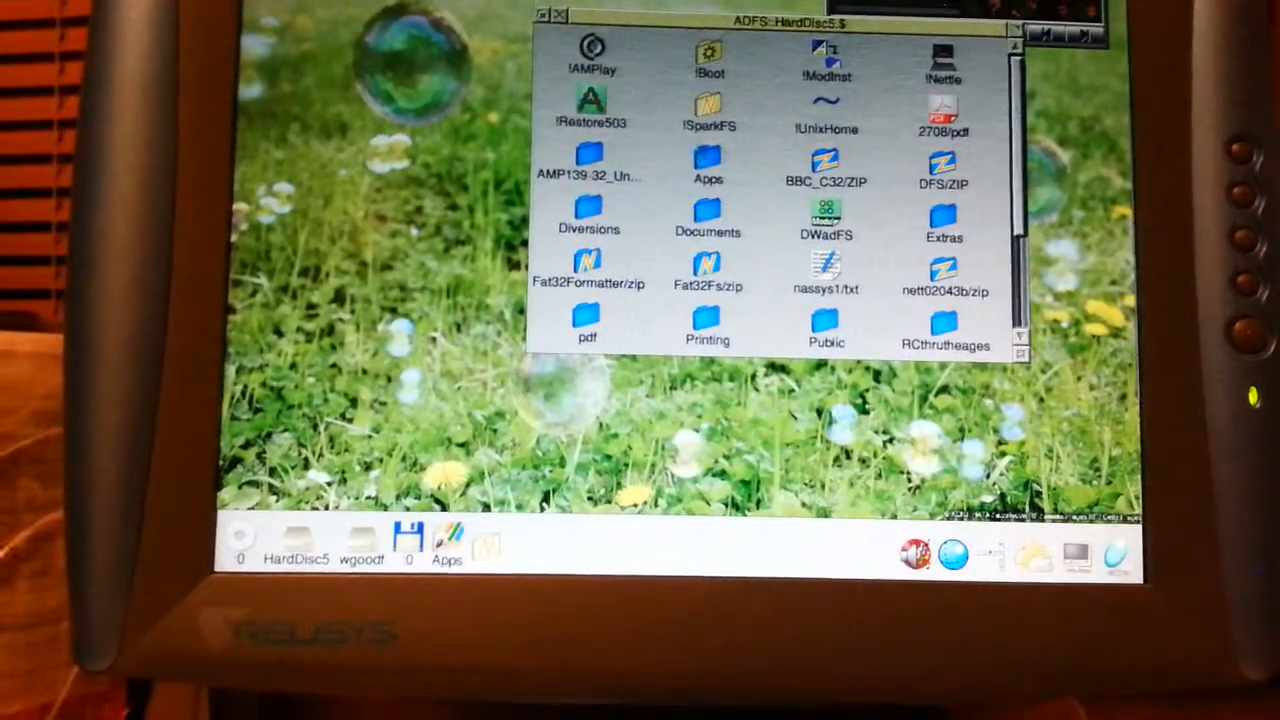
- Show the Apps directory on HardDisc5 with !NetSurf, !Omni and !Maestro
{"action": "double_click", "coordinate": [708, 160]}
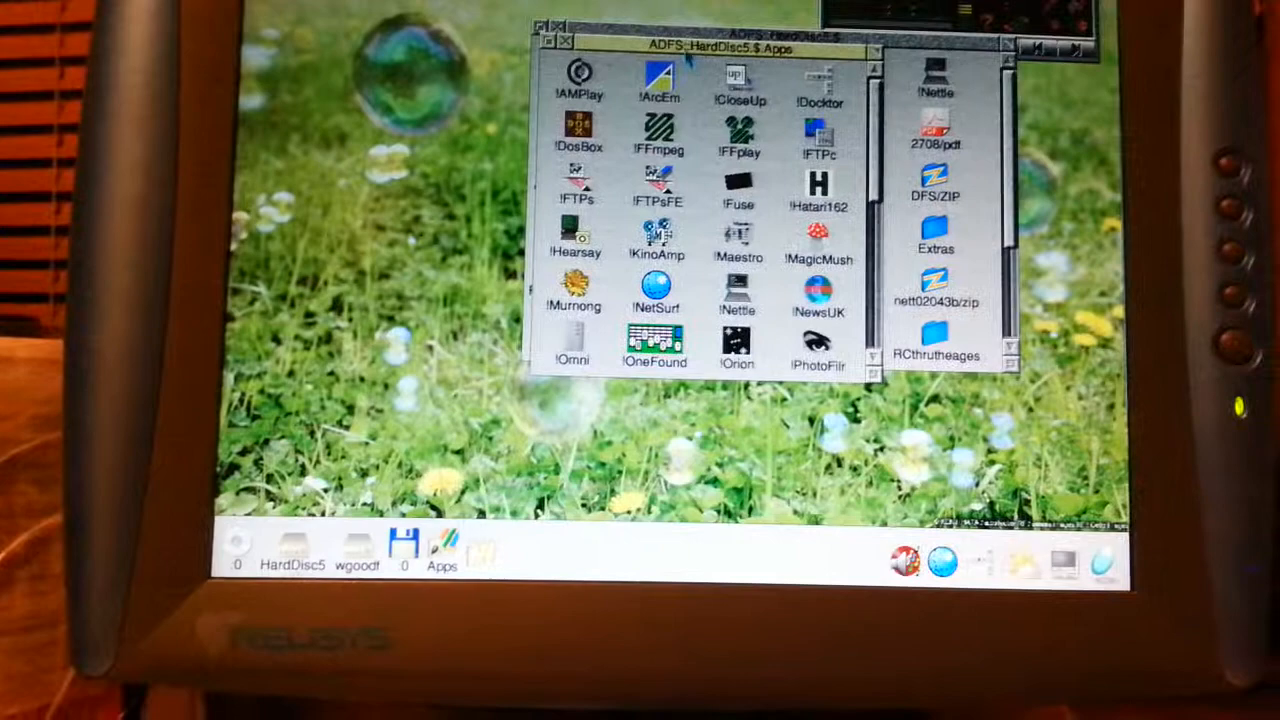